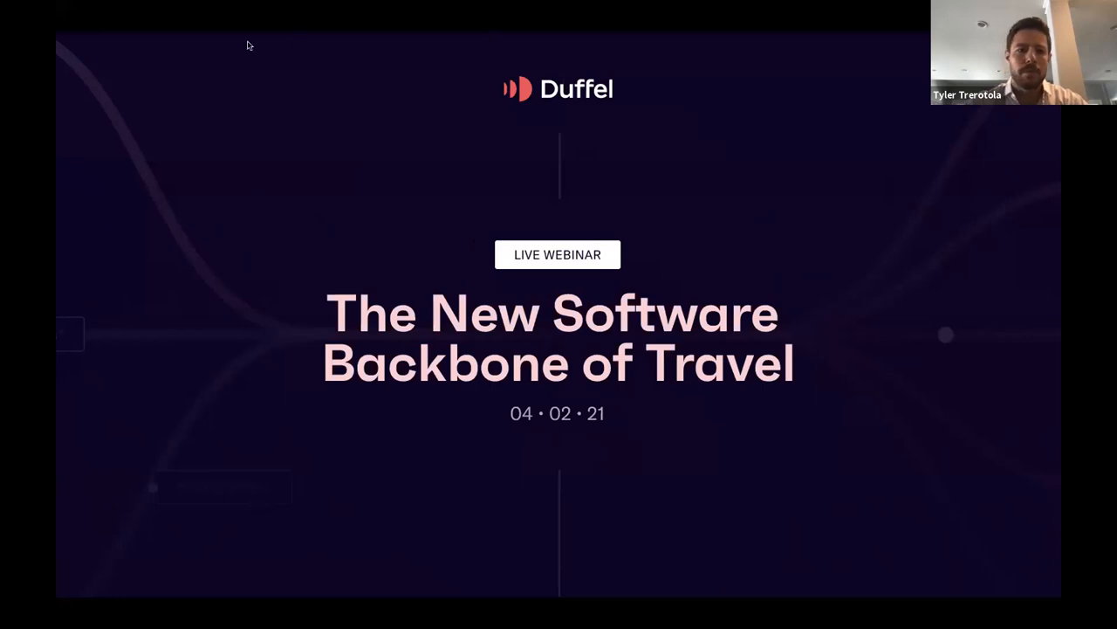
mouse_move(243, 46)
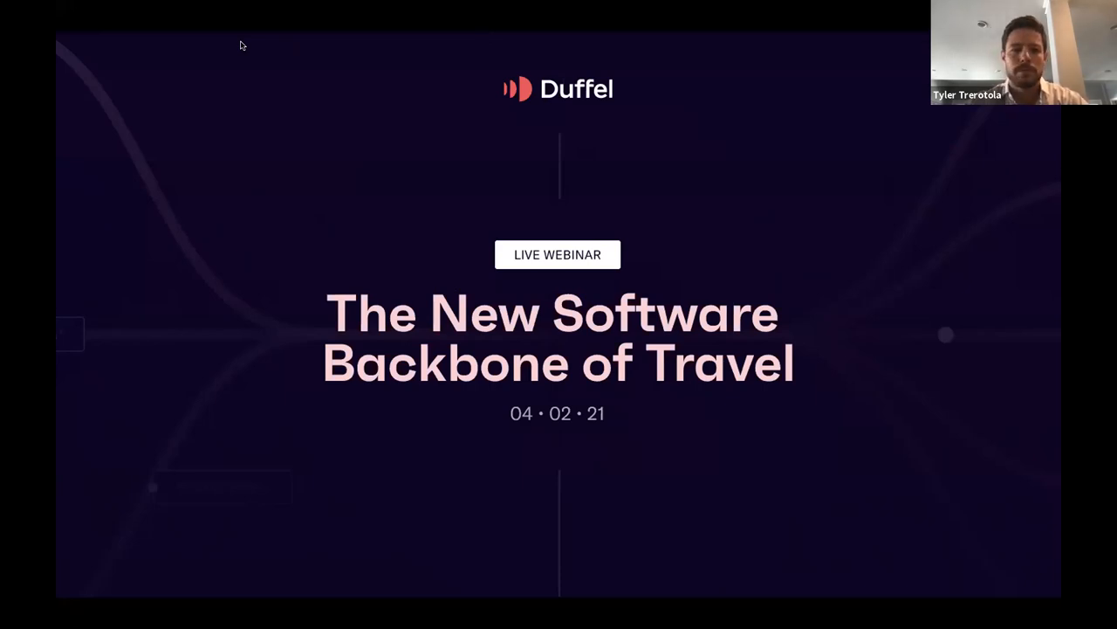
mouse_move(281, 312)
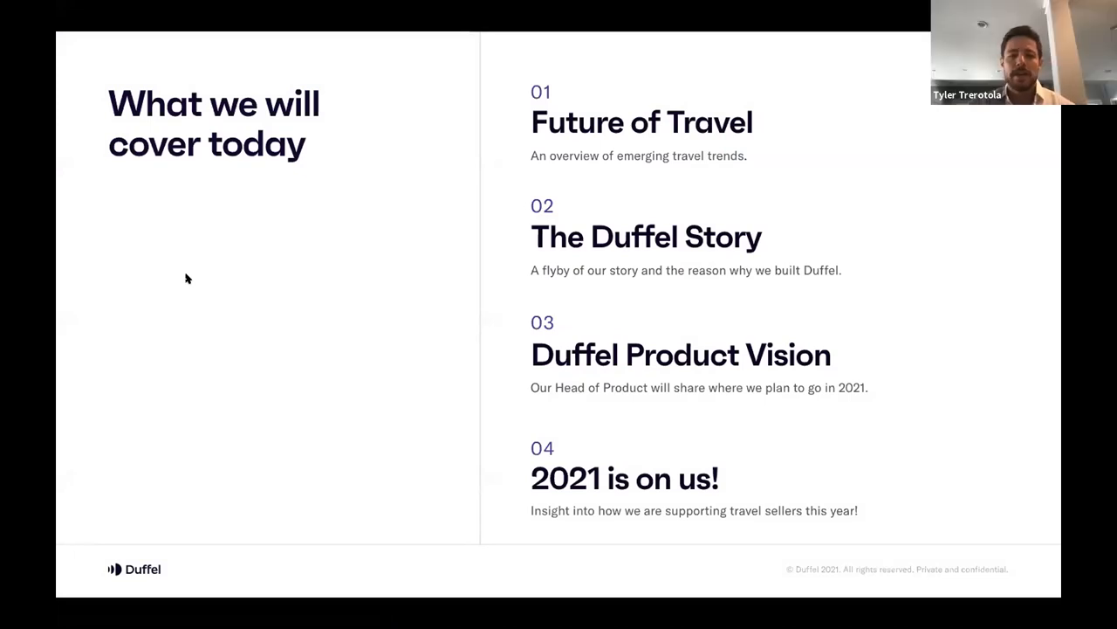
mouse_move(596, 184)
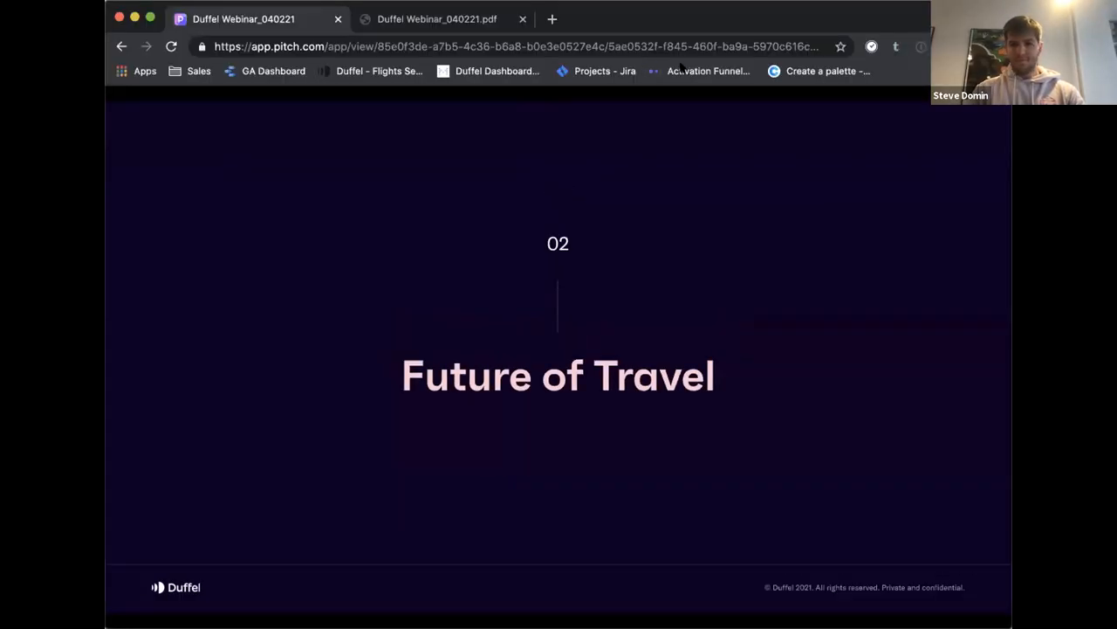
Step: Put the shared Pitch deck into full-screen presentation mode with the F key
key("f")
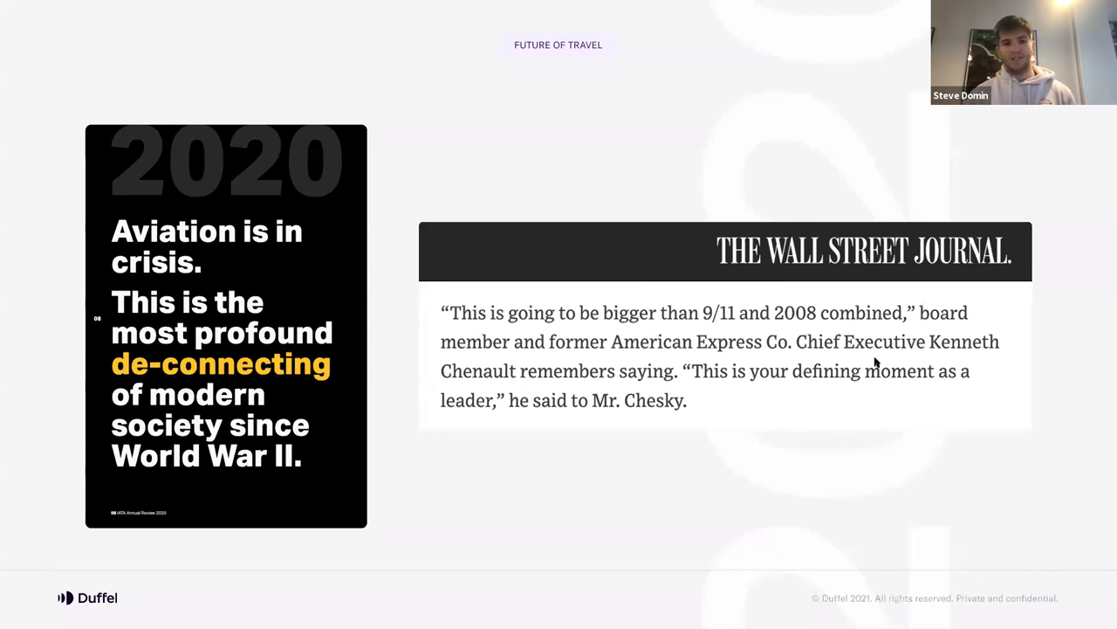
mouse_move(1085, 168)
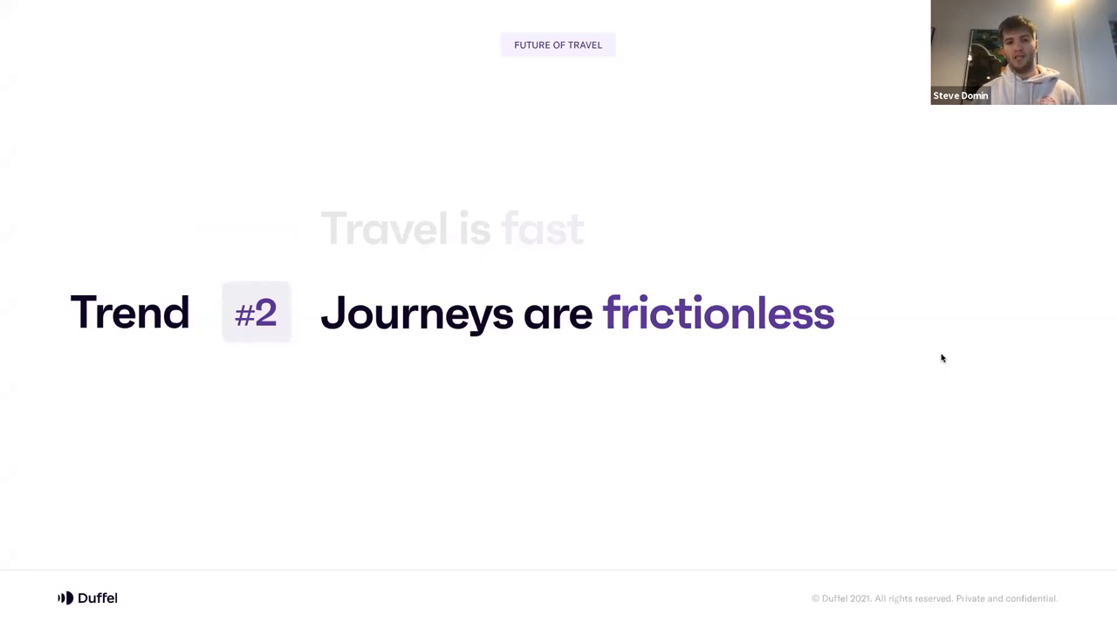
mouse_move(609, 534)
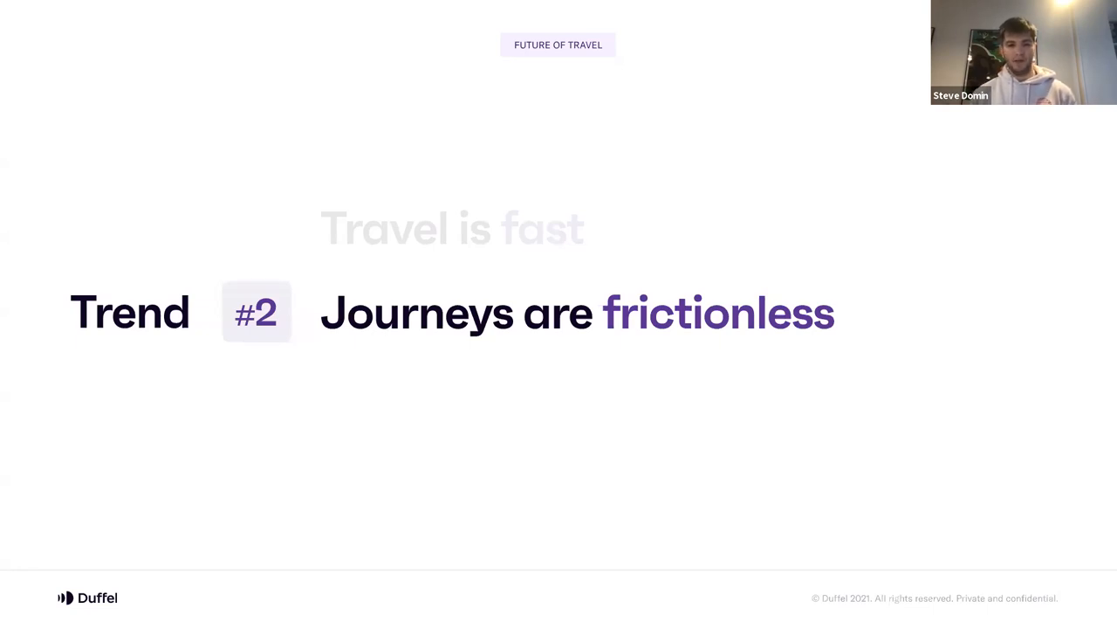
mouse_move(906, 374)
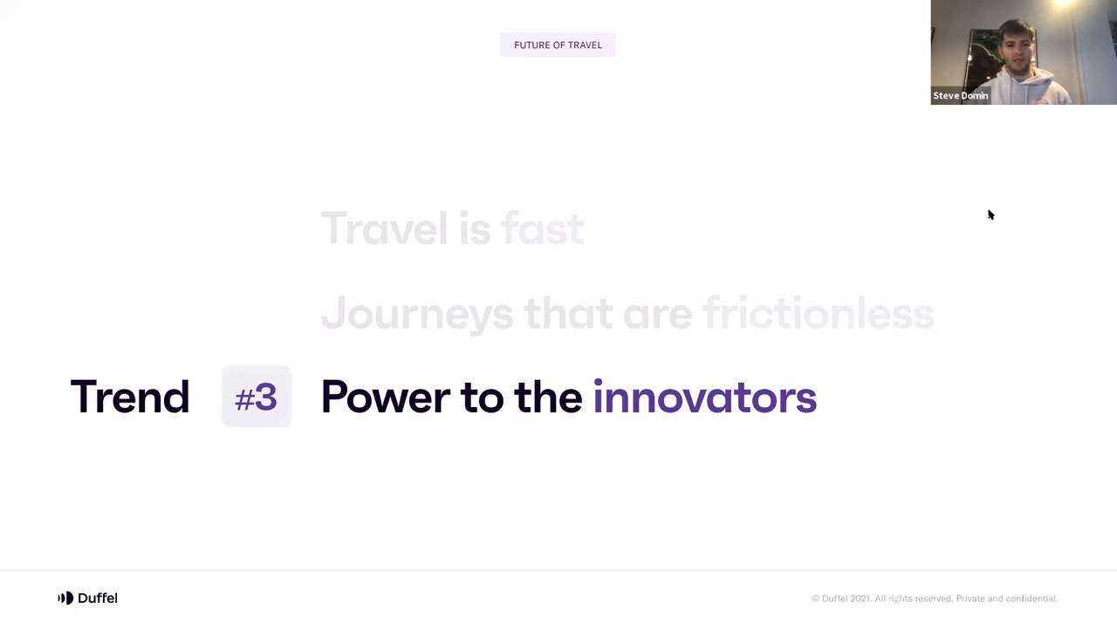
mouse_move(701, 296)
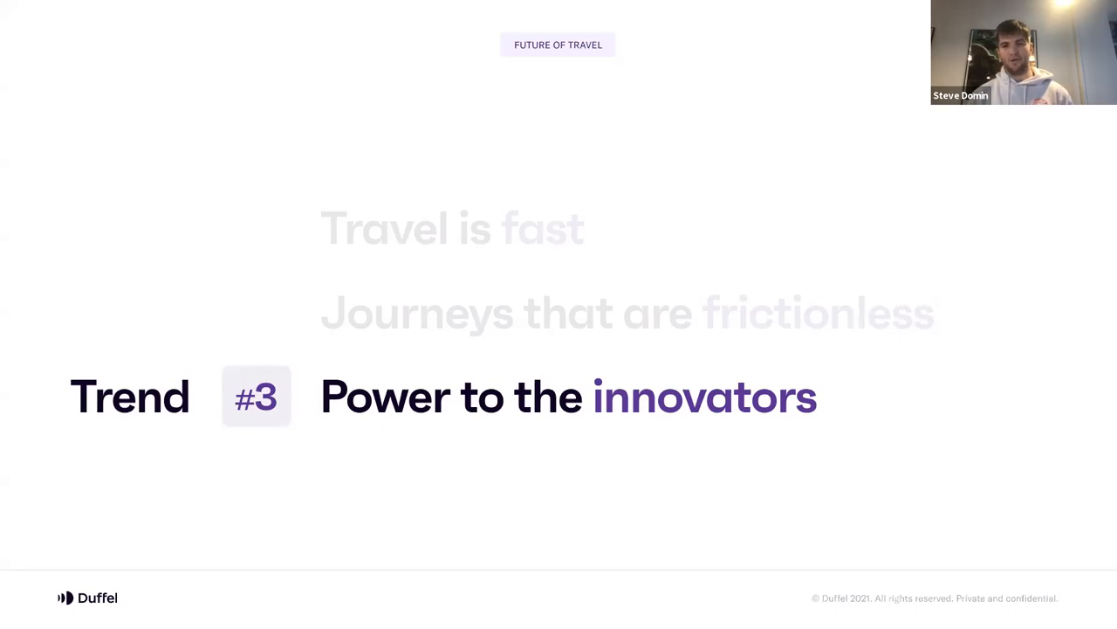
mouse_move(1072, 349)
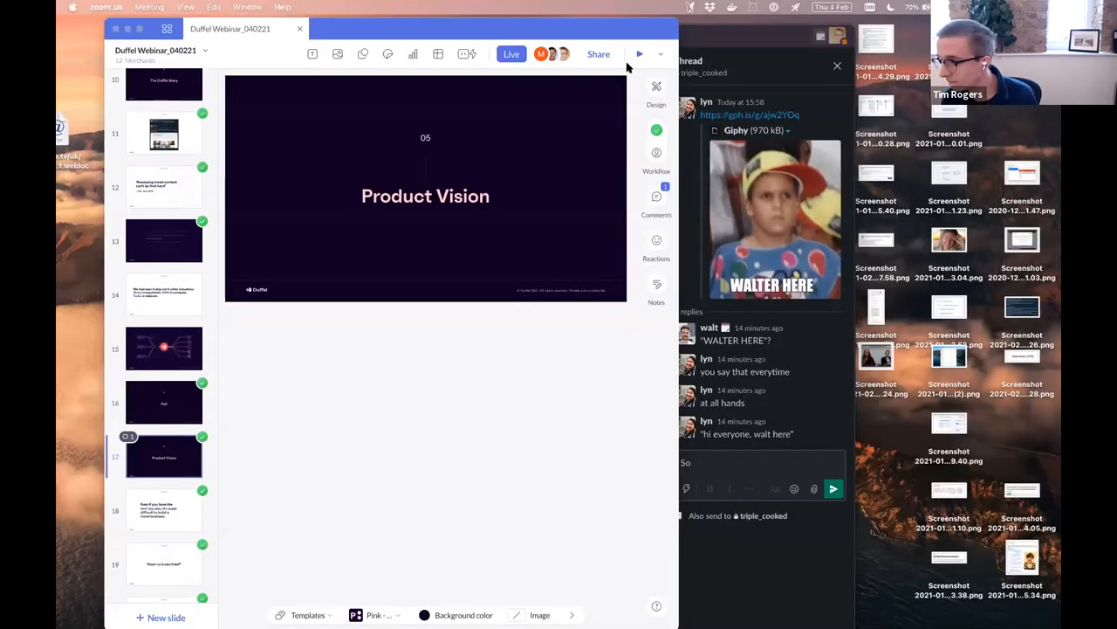
Step: Start presenting the Pitch deck from slide 17, the Product Vision divider
left_click(639, 53)
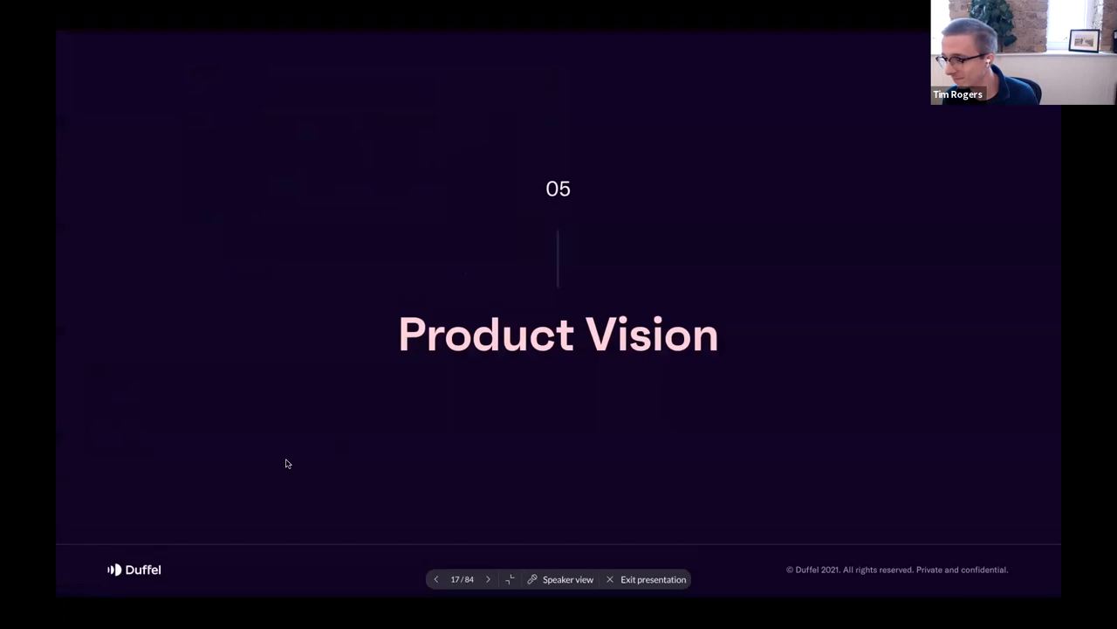
mouse_move(566, 557)
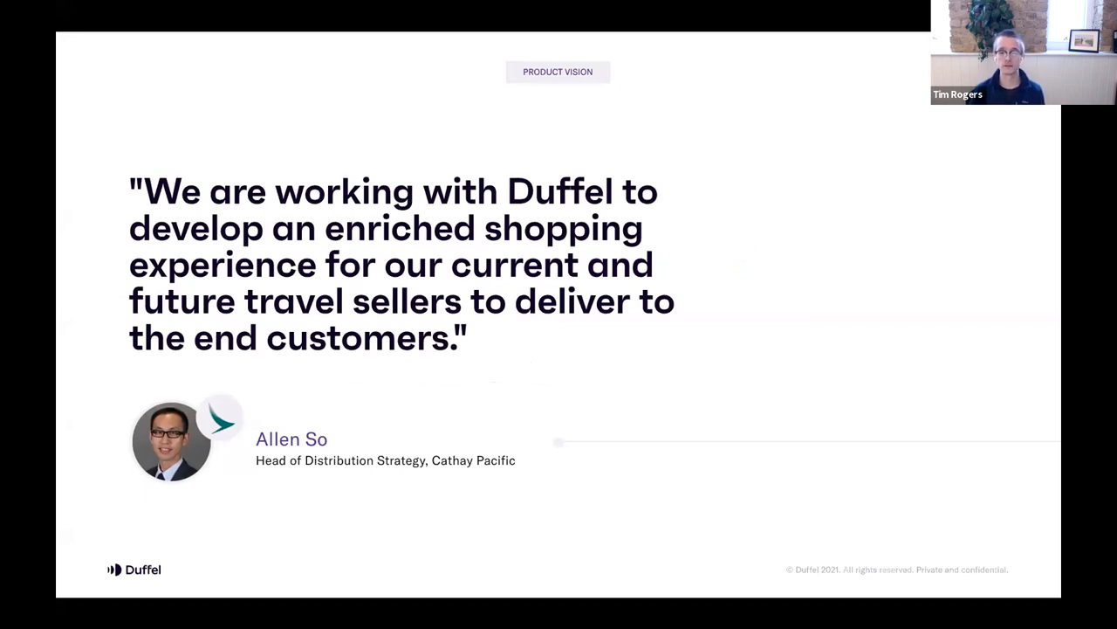
Step: Advance past the Cathay Pacific quote to the Product Roadmap airline logos slide
key("right")
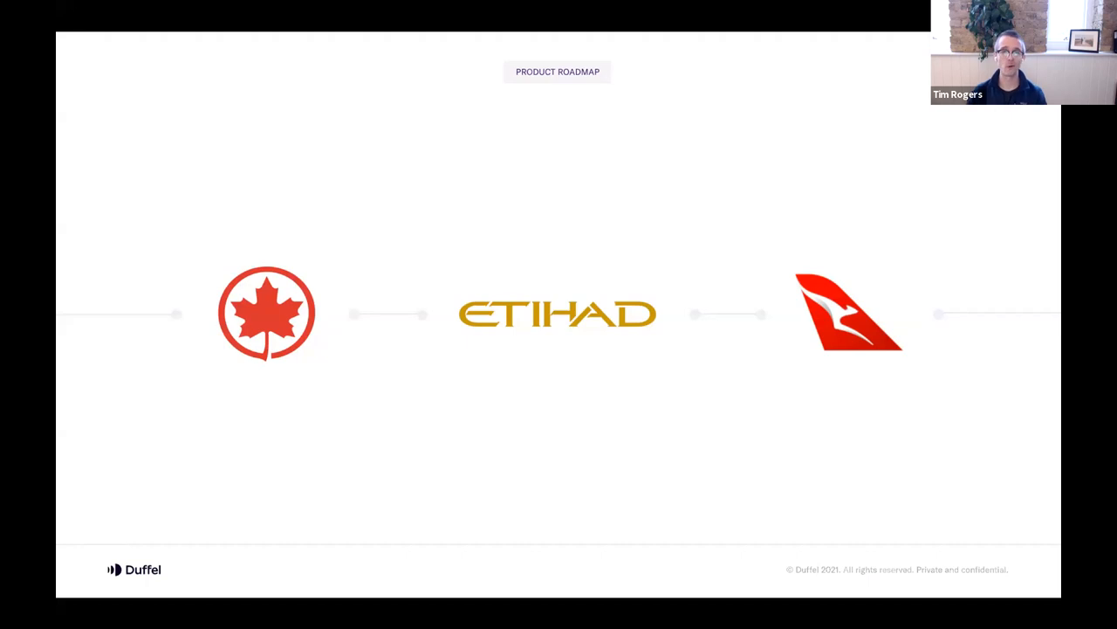
mouse_move(210, 284)
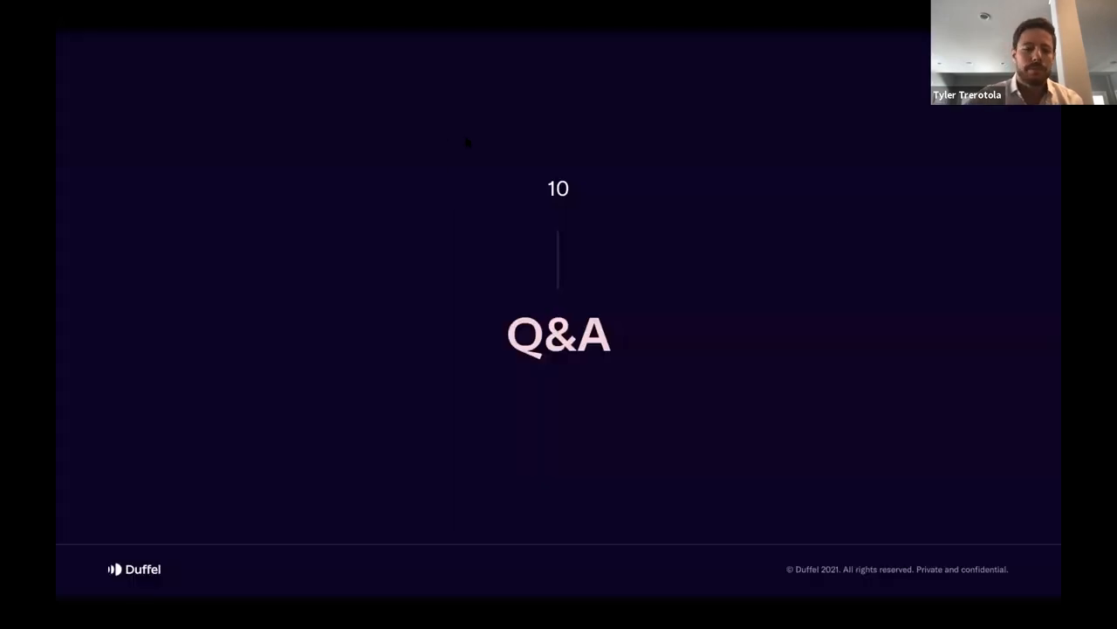
mouse_move(282, 57)
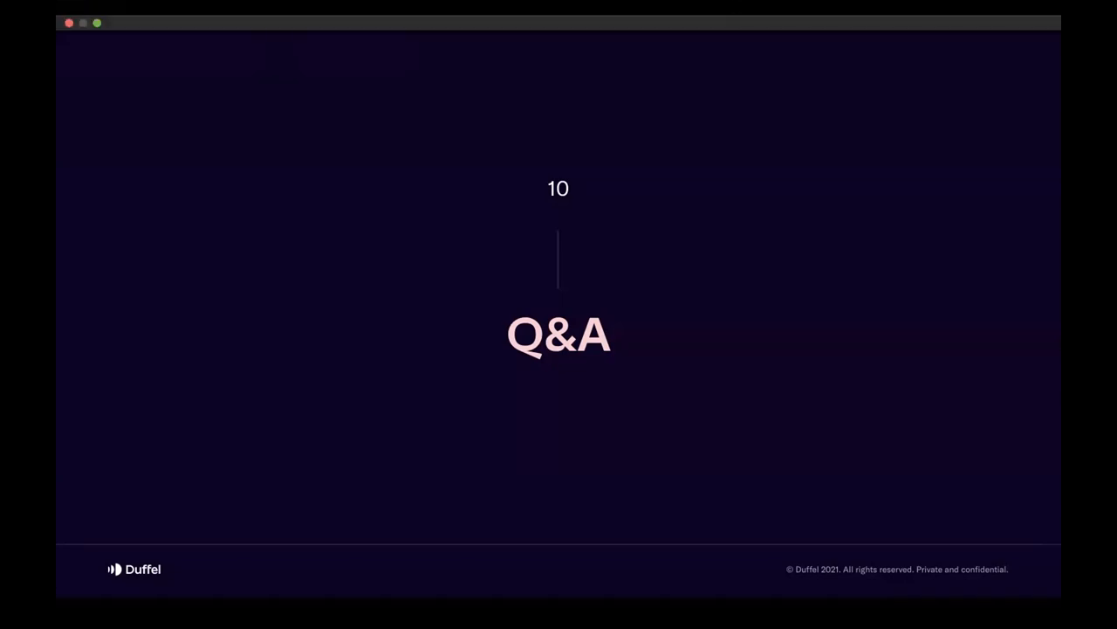
mouse_move(297, 13)
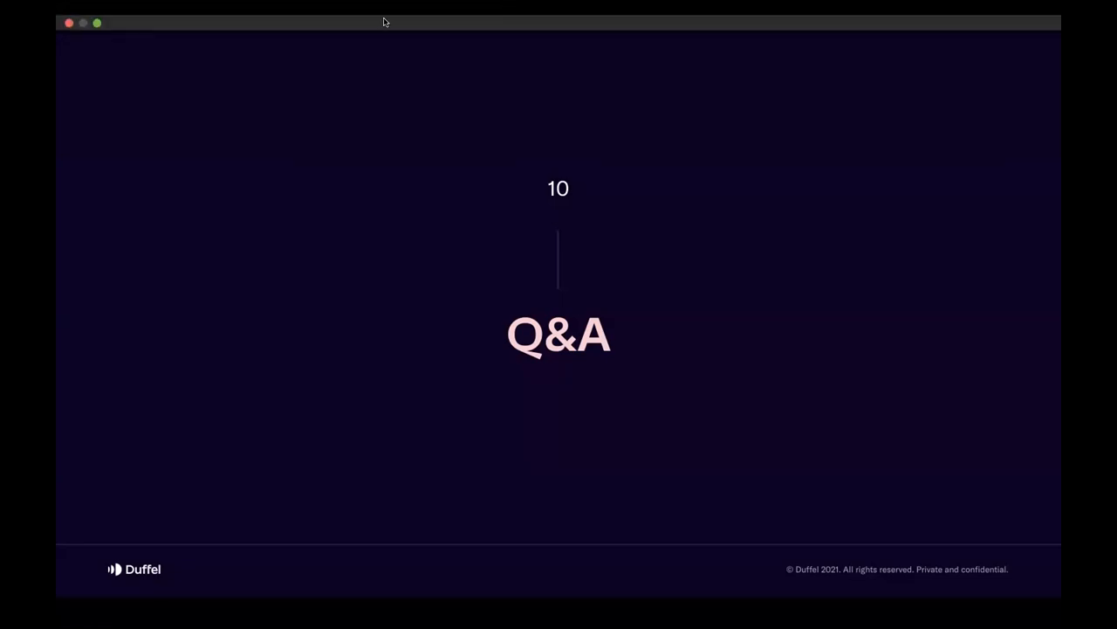
mouse_move(397, 45)
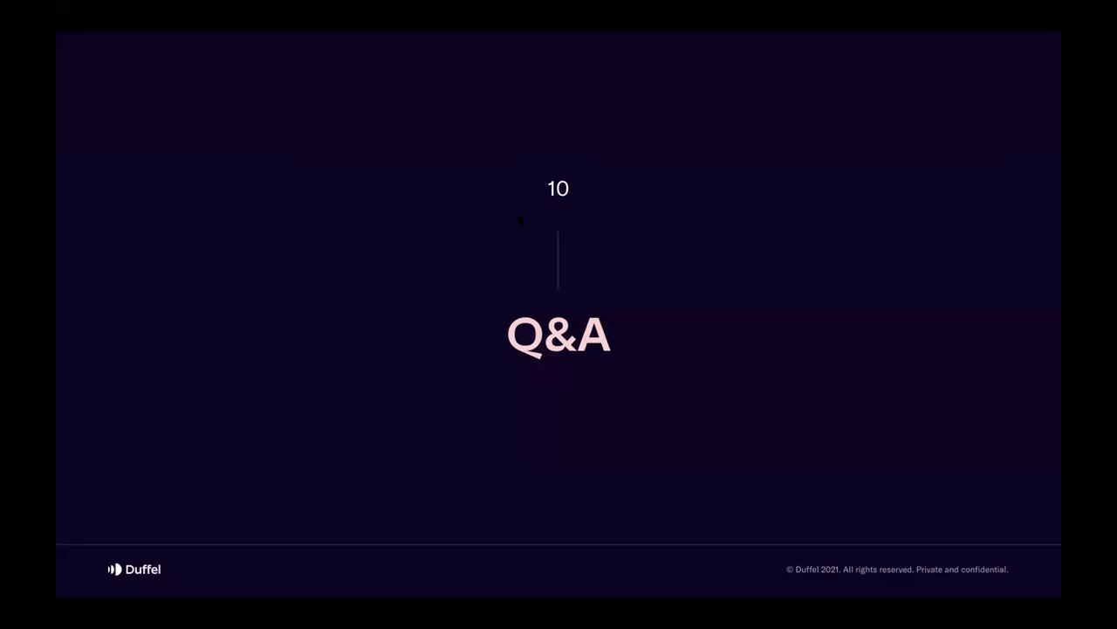
mouse_move(620, 113)
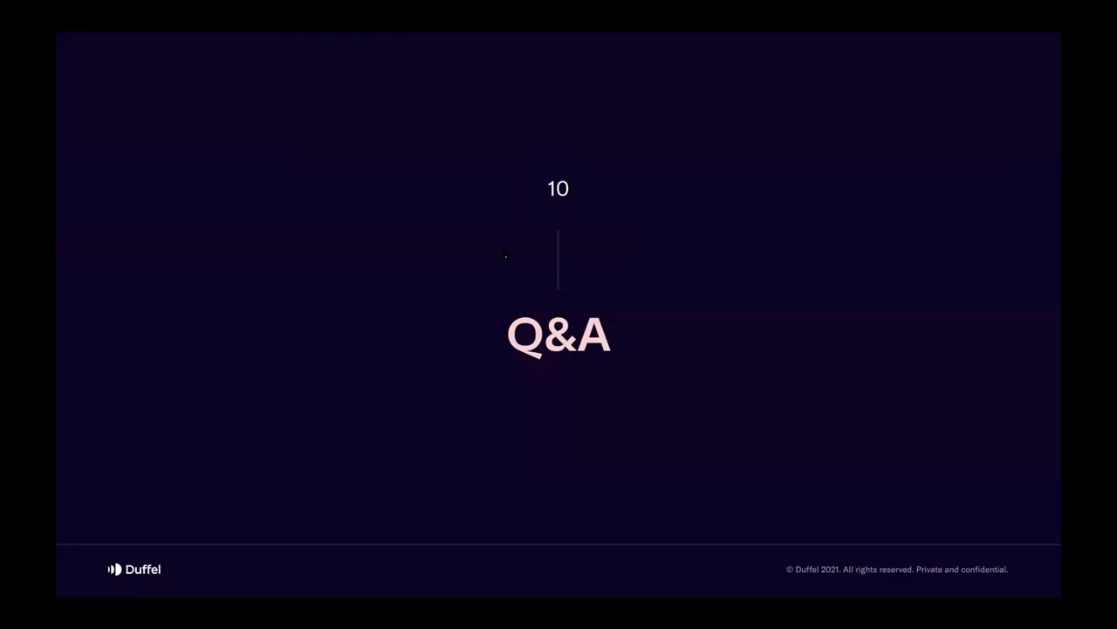
mouse_move(512, 136)
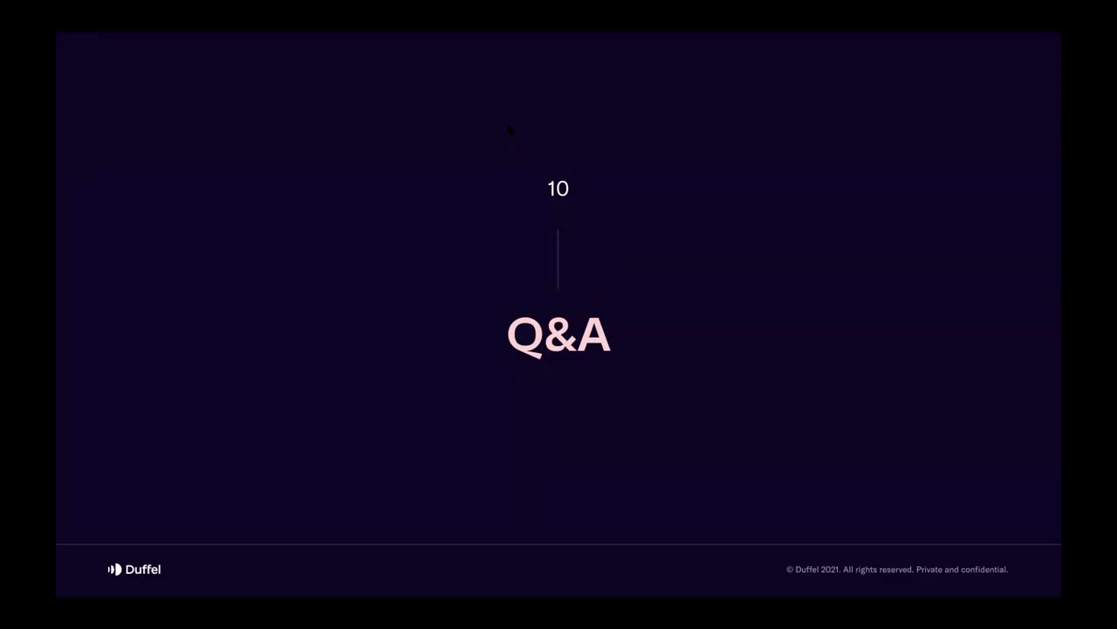
mouse_move(515, 136)
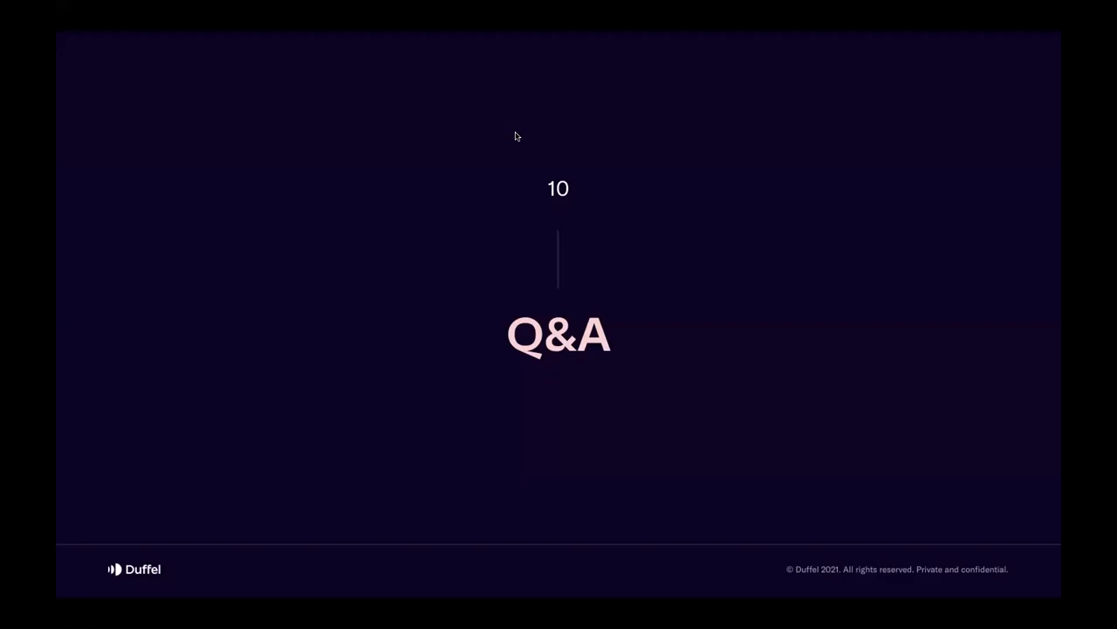
mouse_move(443, 95)
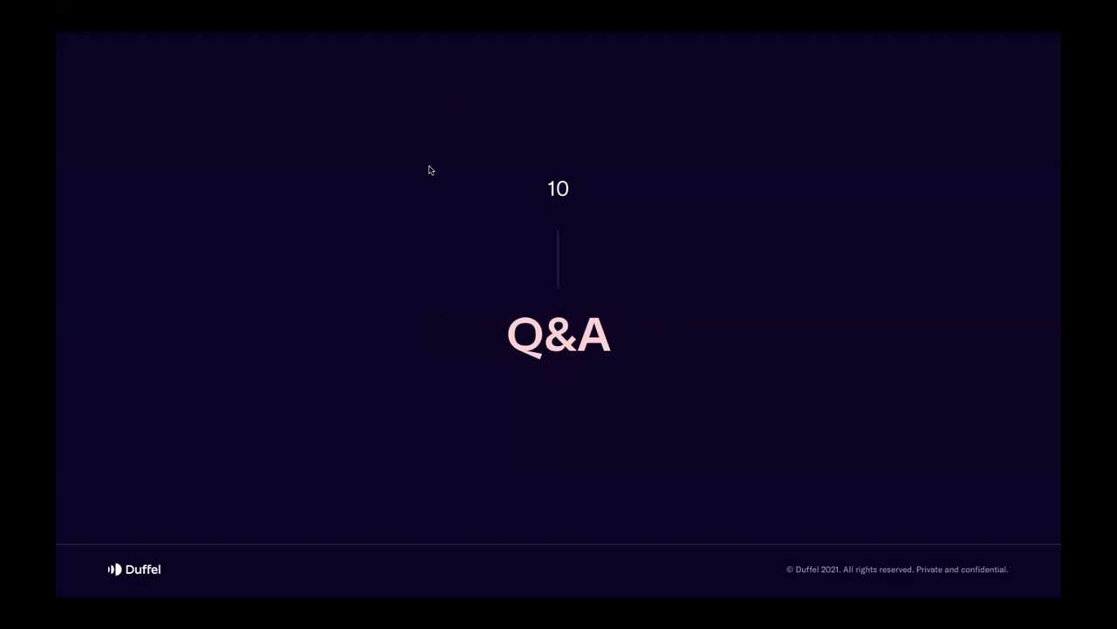
mouse_move(467, 55)
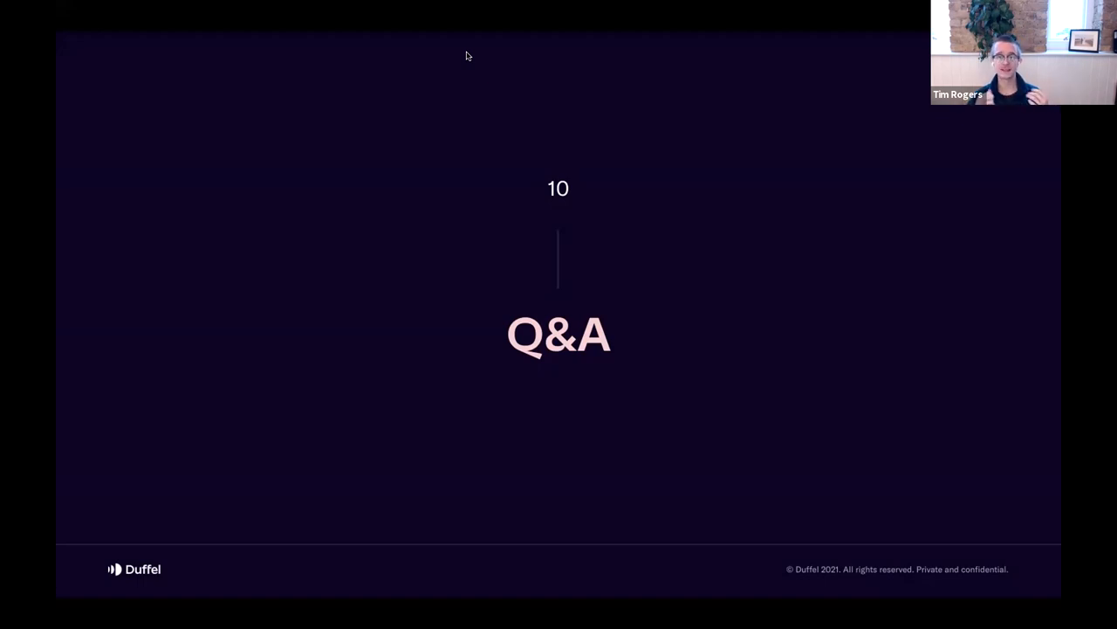
mouse_move(463, 118)
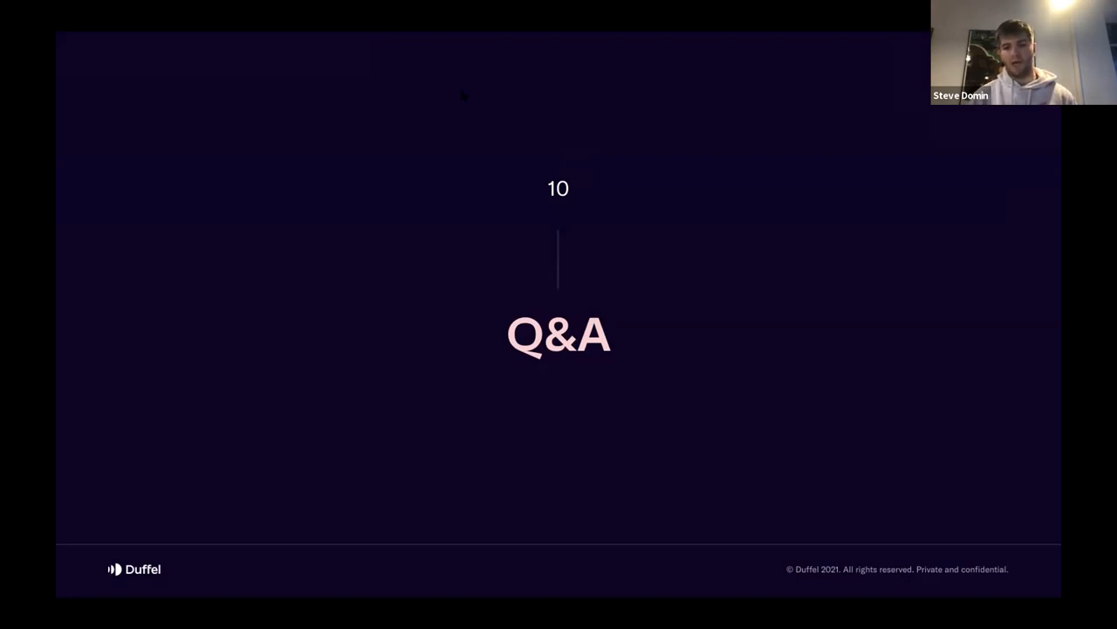
mouse_move(296, 34)
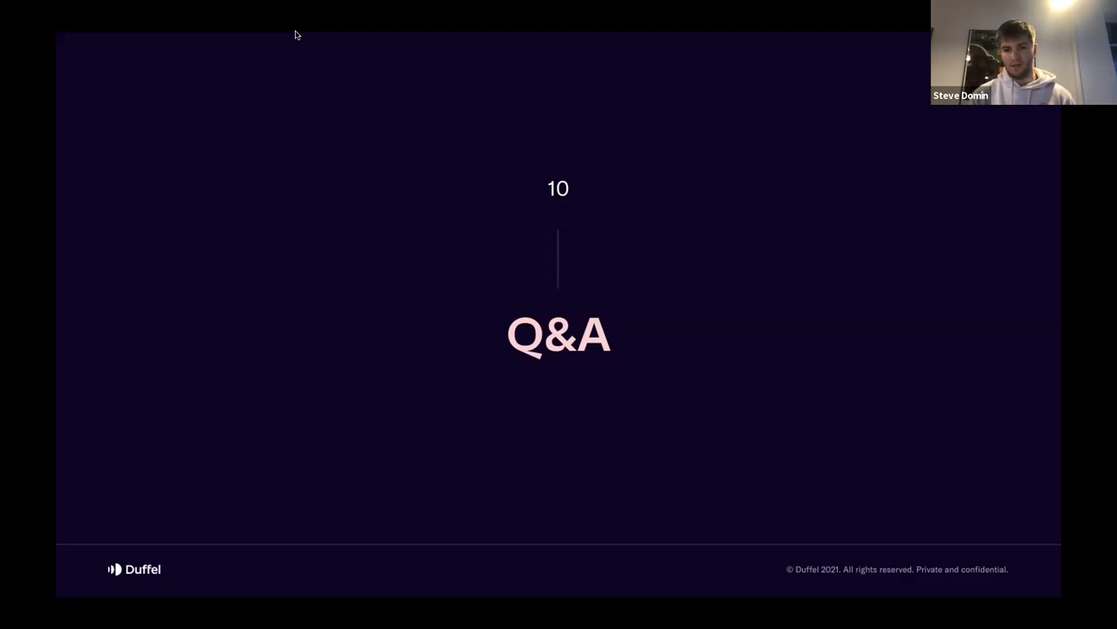
mouse_move(355, 35)
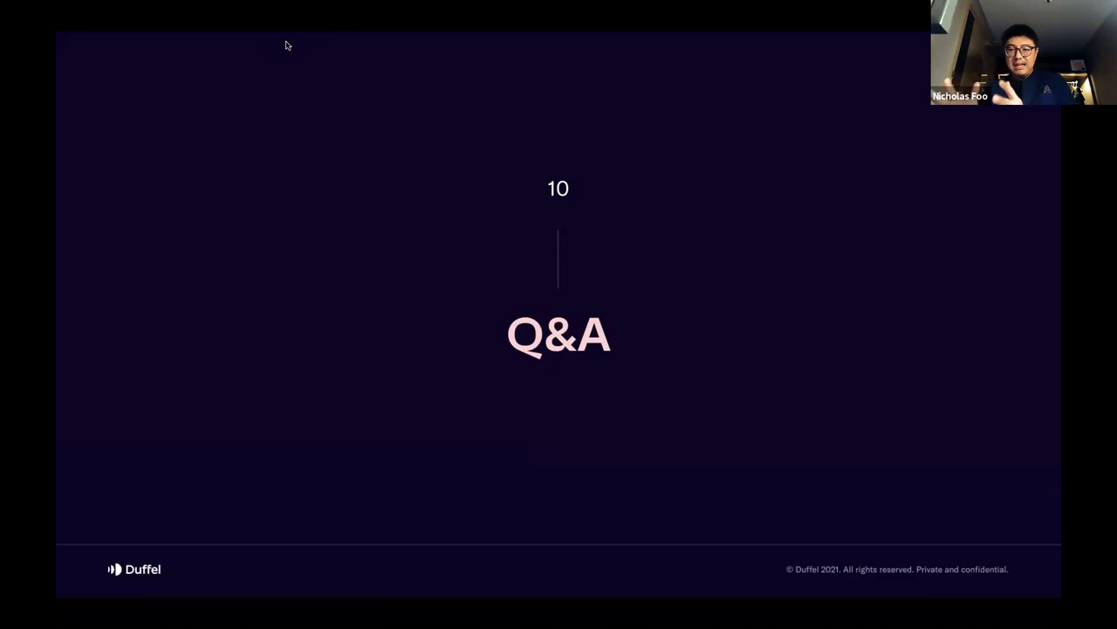
mouse_move(246, 46)
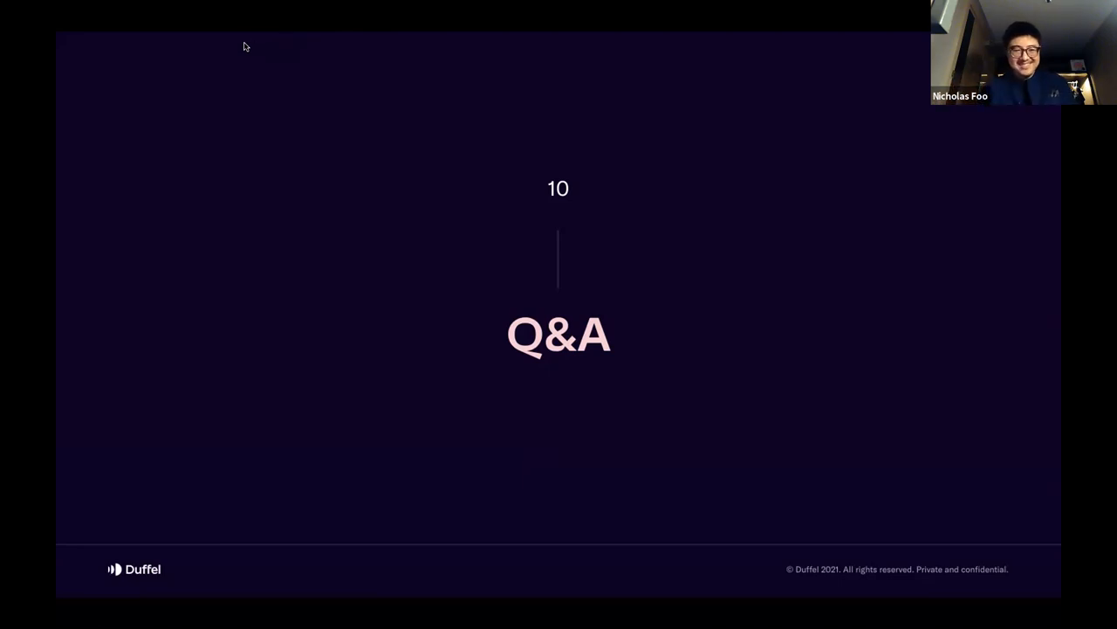
mouse_move(273, 268)
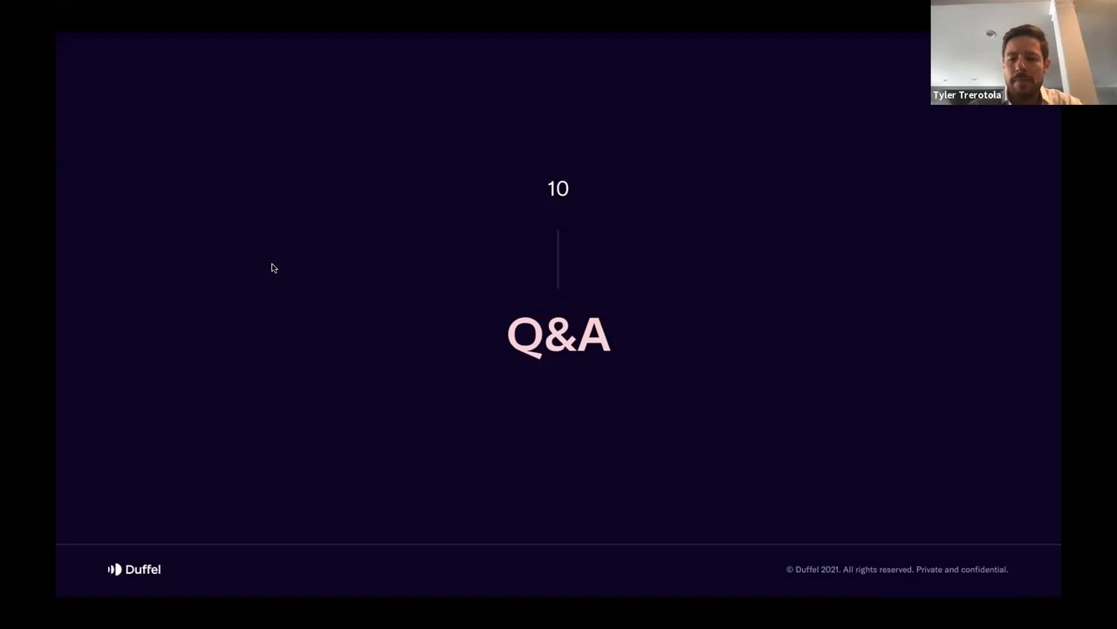
mouse_move(348, 279)
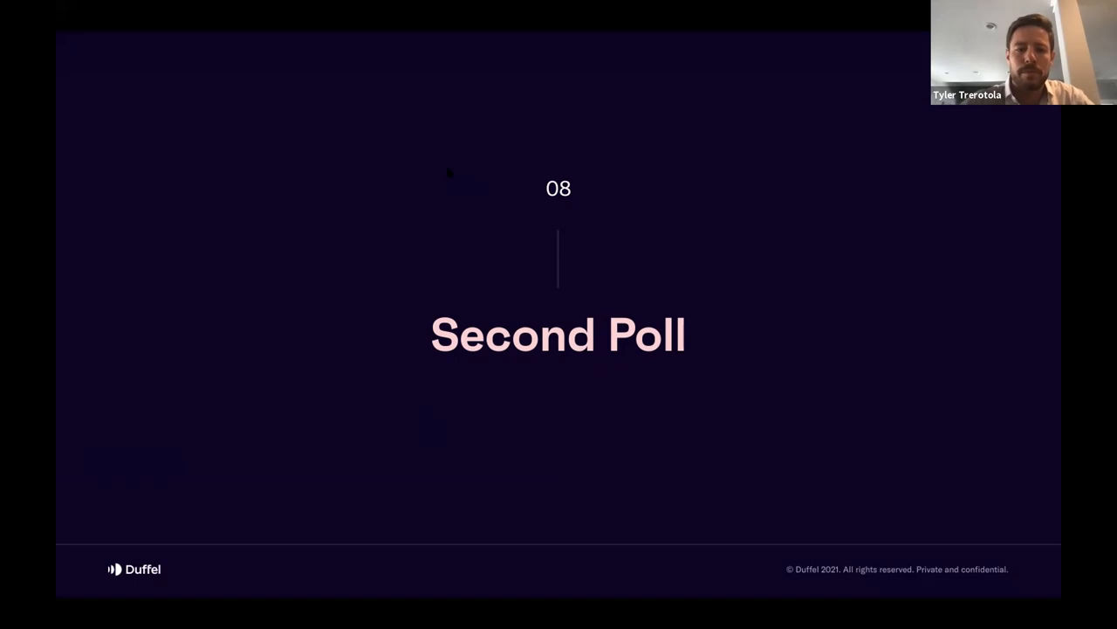
mouse_move(312, 45)
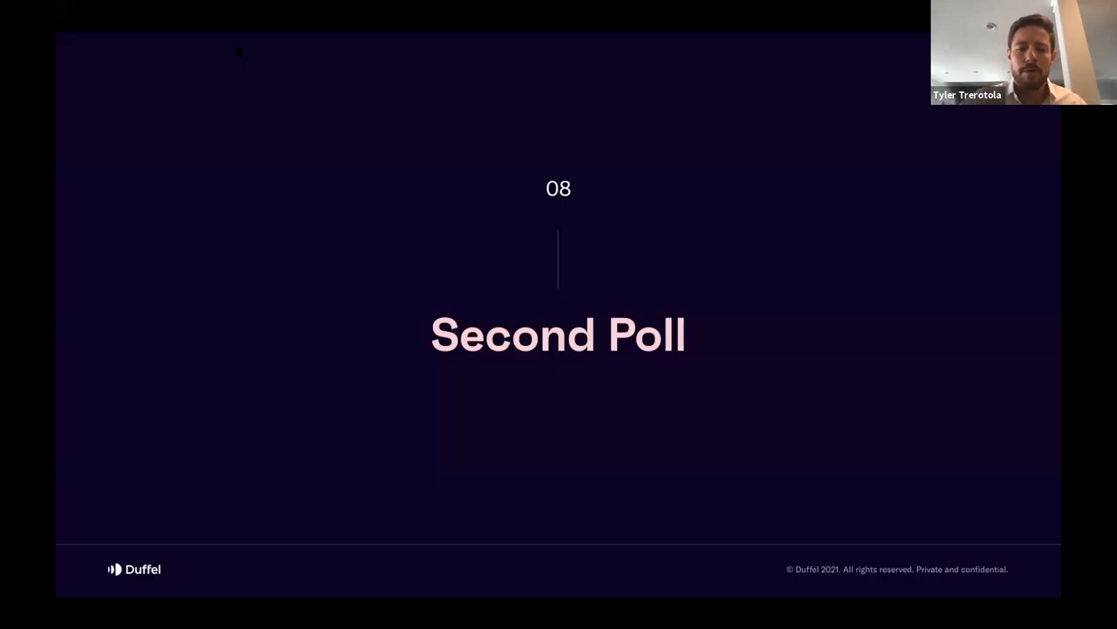
mouse_move(696, 224)
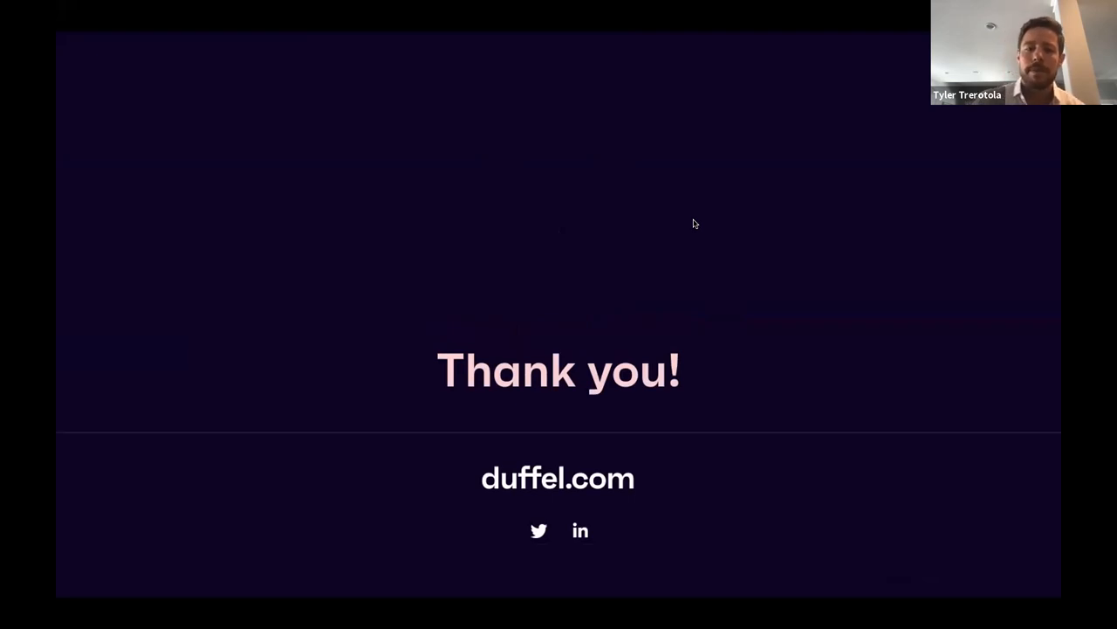
mouse_move(233, 46)
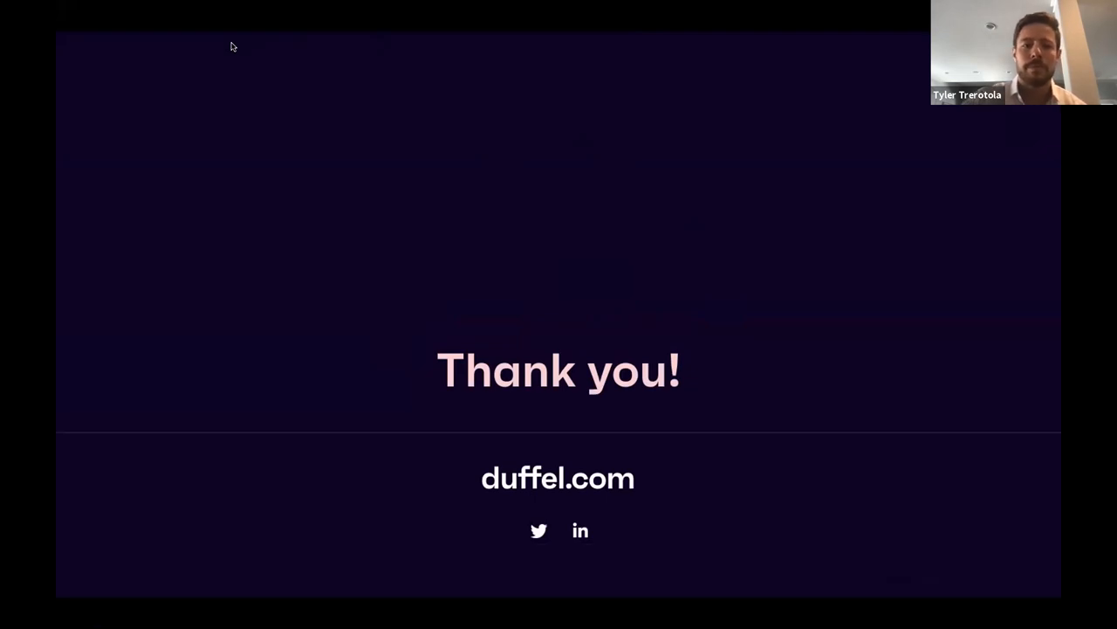